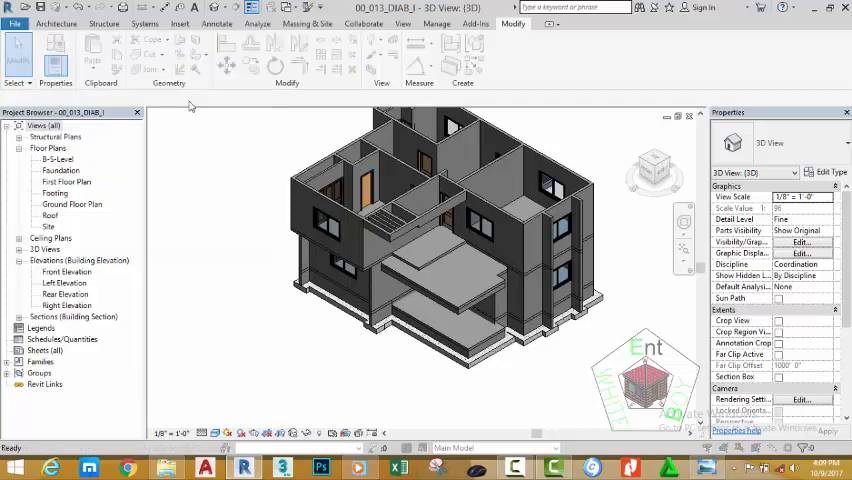
Save the project as a new file named 00_014_DIAB_I
{"action": "left_click", "coordinate": [15, 18]}
{"action": "type", "text": "00_014_DIAB_I.rvt"}
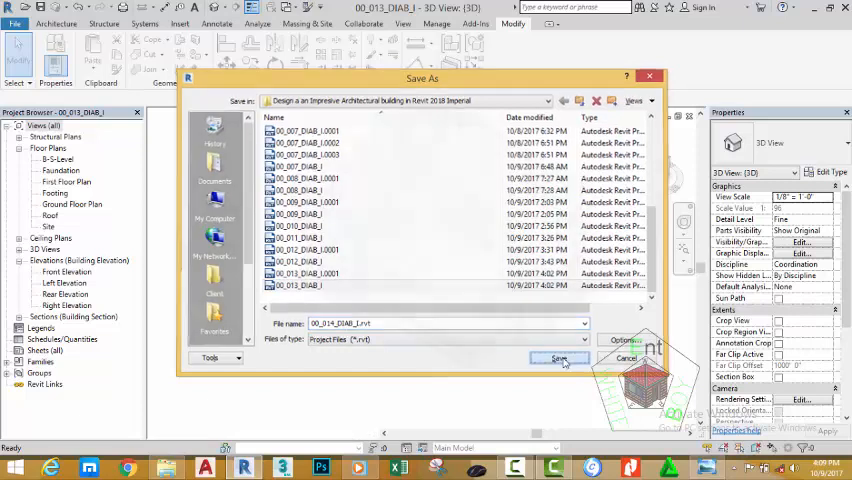
{"action": "left_click", "coordinate": [559, 358]}
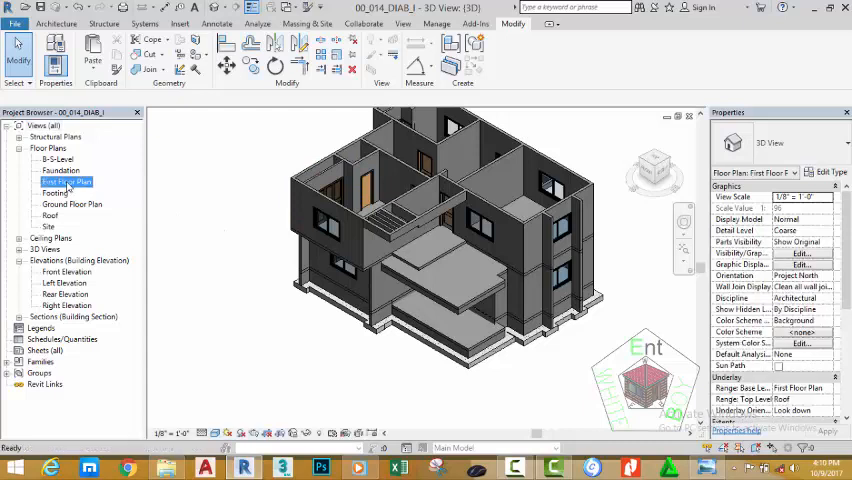
Open the First Floor Plan and measure a distance near the staircase wall
{"action": "double_click", "coordinate": [67, 181]}
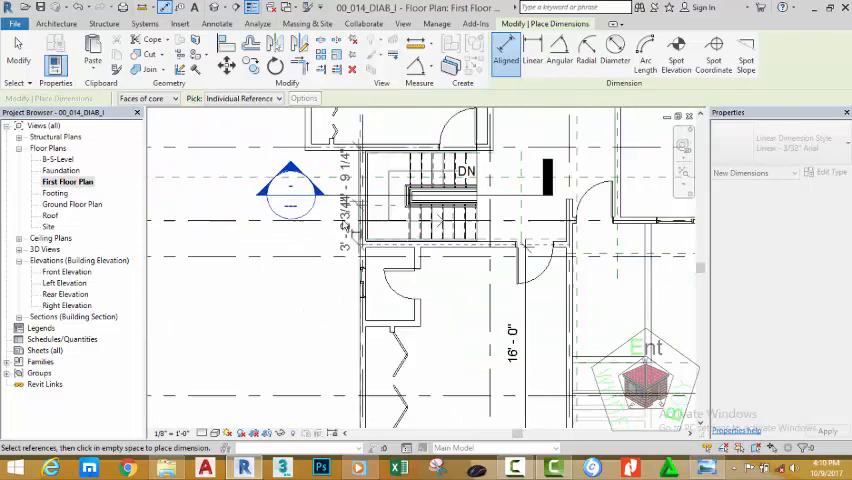
{"action": "left_click", "coordinate": [243, 332]}
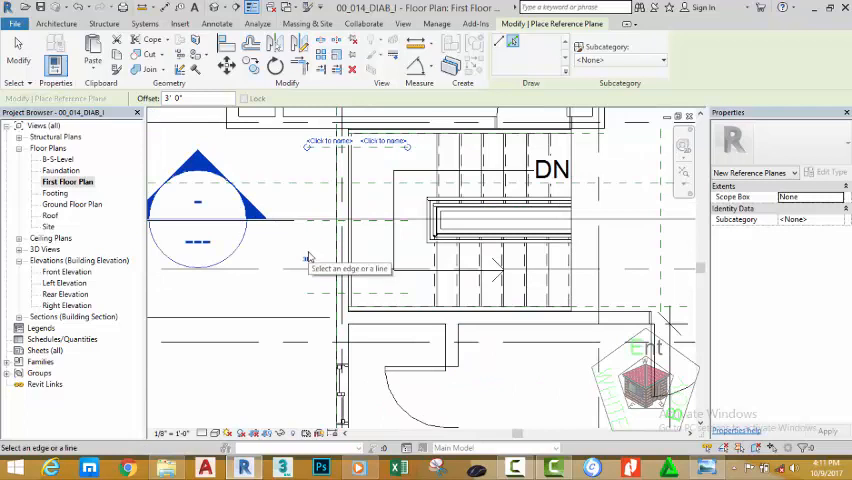
{"action": "mouse_move", "coordinate": [305, 258]}
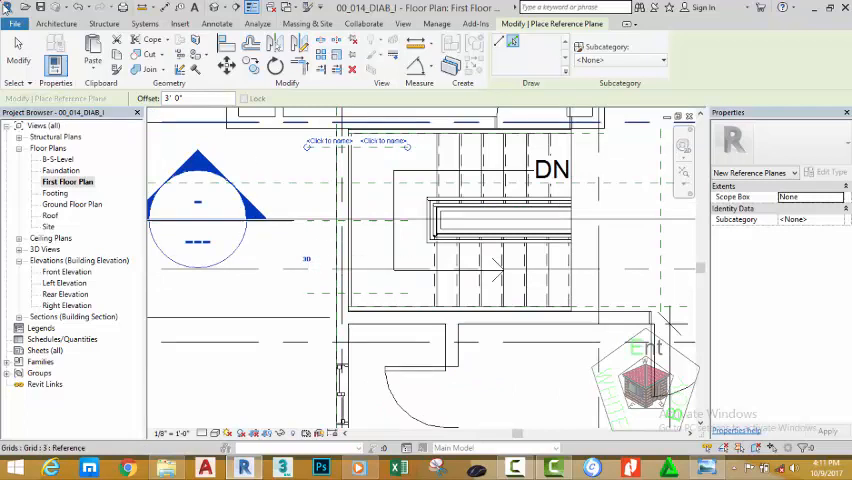
Start a new wall and choose the Curtain Wall: Storefront type
{"action": "left_click", "coordinate": [56, 23]}
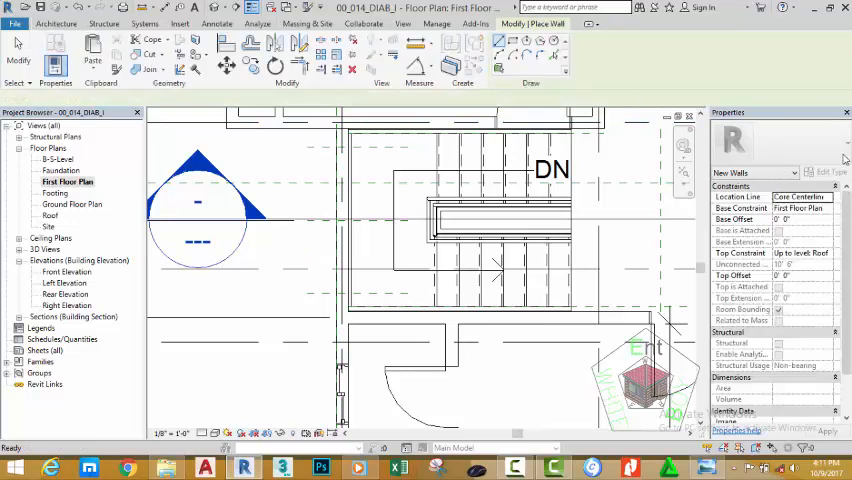
{"action": "left_click", "coordinate": [838, 145]}
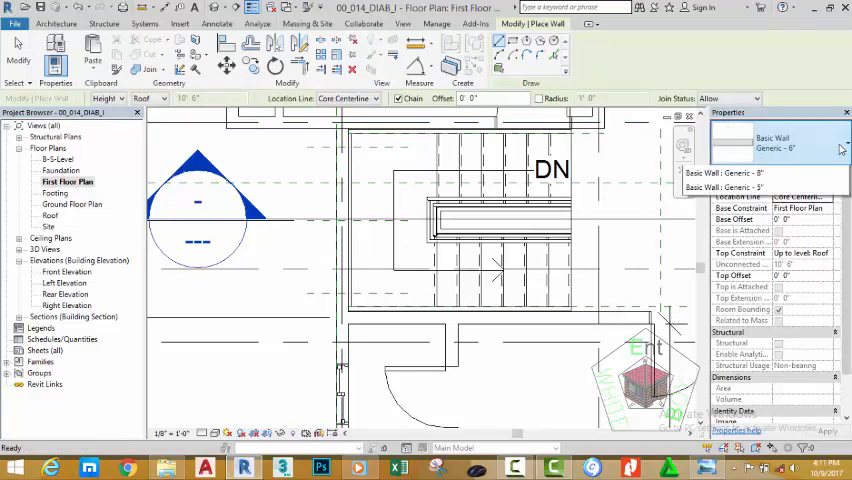
{"action": "left_click", "coordinate": [840, 141]}
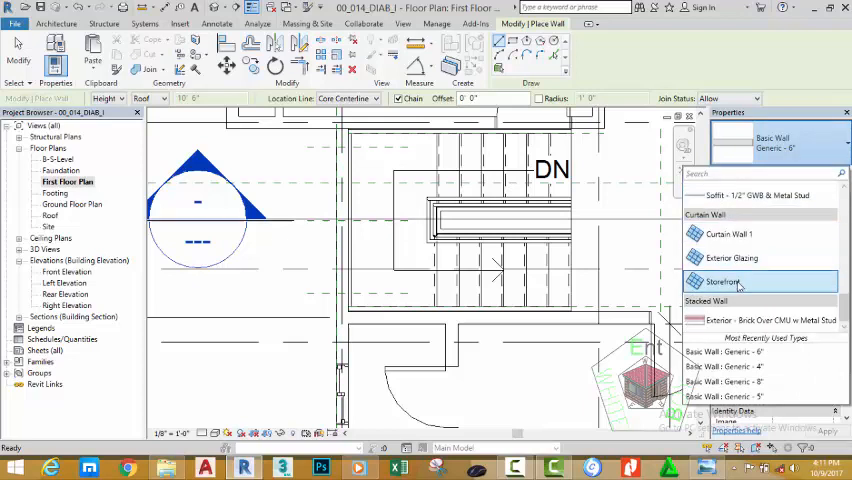
{"action": "left_click", "coordinate": [722, 281]}
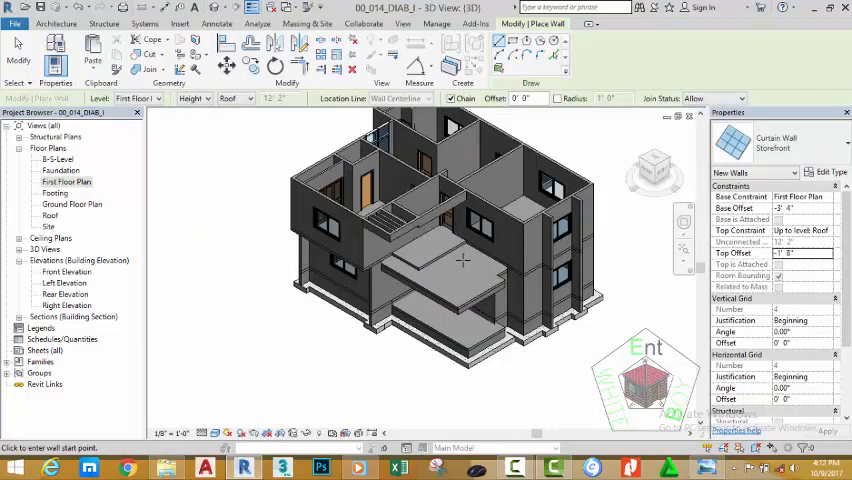
Place the Storefront wall by the stair and set its base offset to -3' 4"
{"action": "left_click_drag", "start_coordinate": [460, 260], "coordinate": [520, 220]}
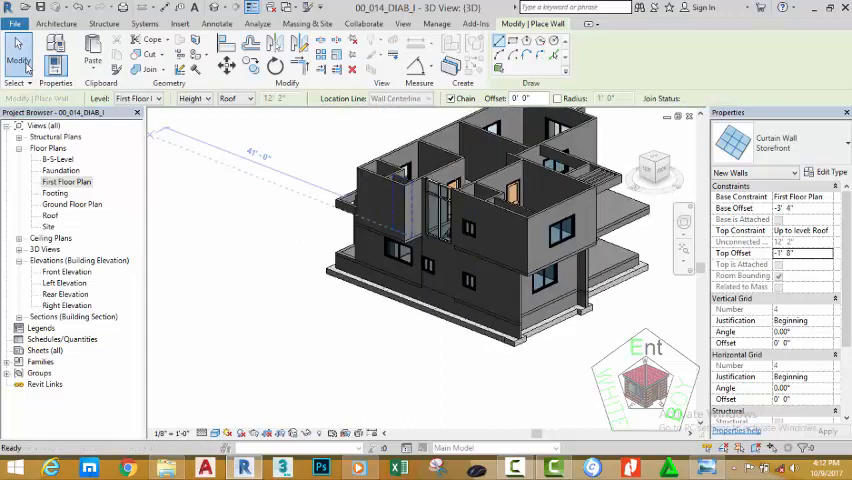
{"action": "left_click", "coordinate": [418, 215]}
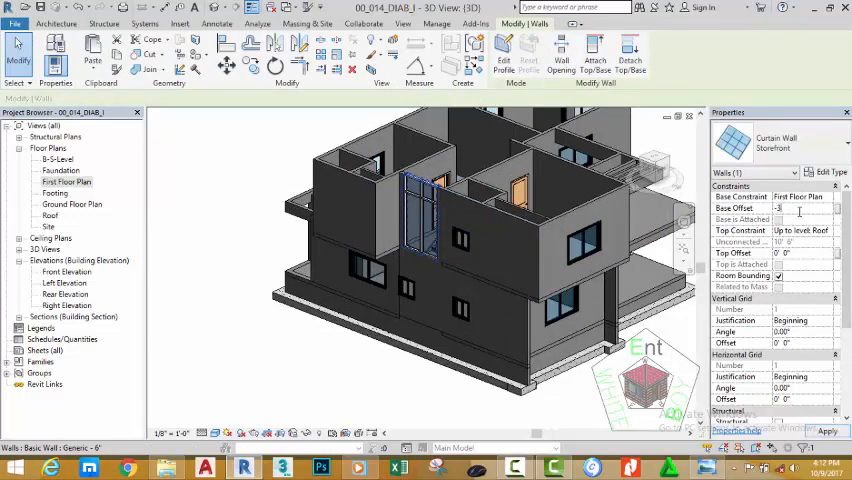
{"action": "type", "text": "-3.4"}
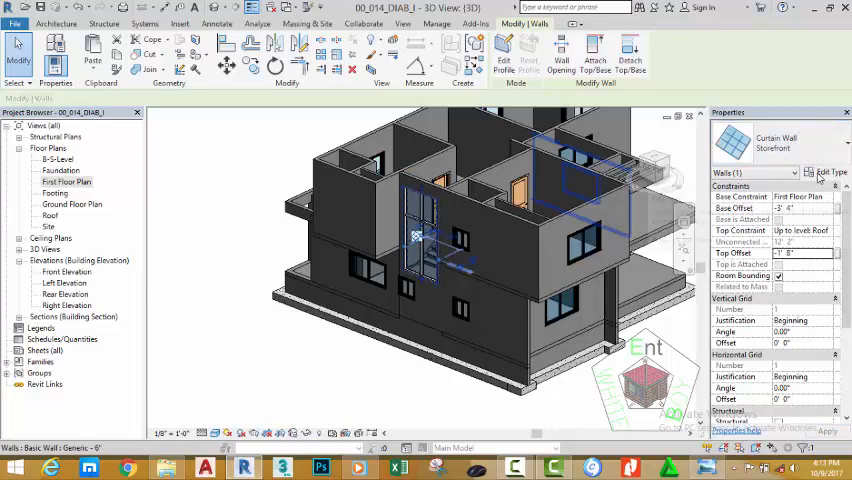
Reduce the Storefront type's Vertical Grid Spacing in Type Properties
{"action": "left_click", "coordinate": [828, 172]}
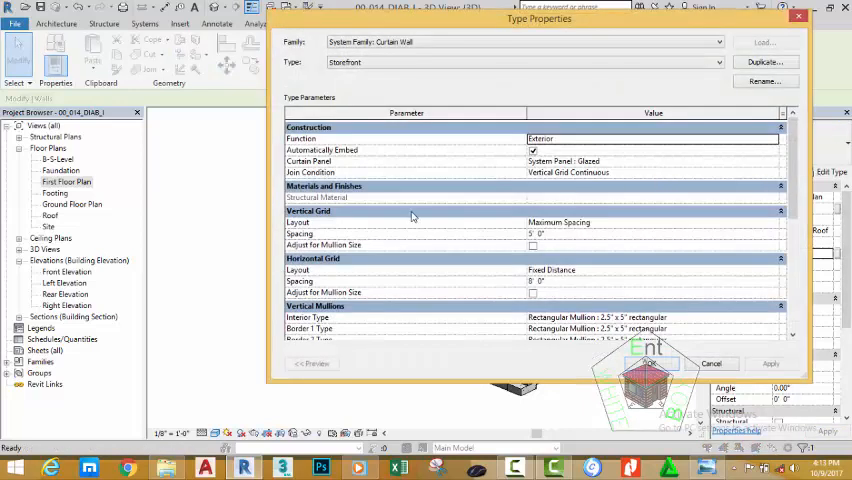
{"action": "mouse_move", "coordinate": [313, 226]}
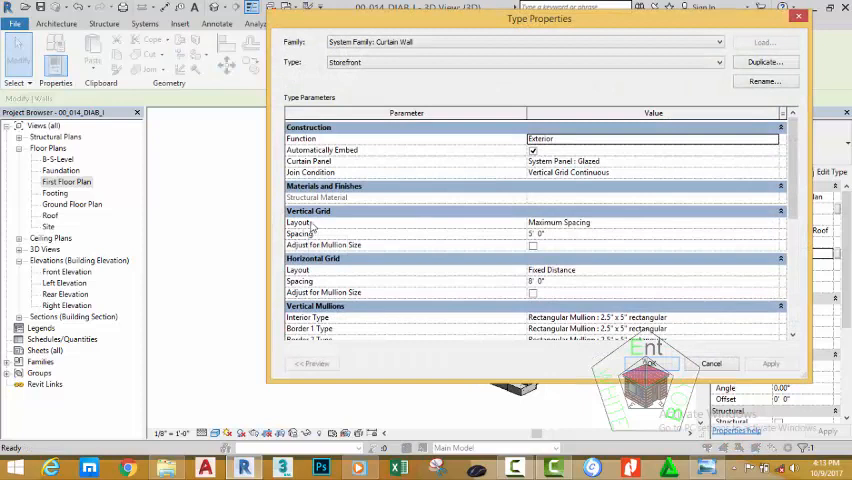
{"action": "mouse_move", "coordinate": [633, 232]}
{"action": "type", "text": "2"}
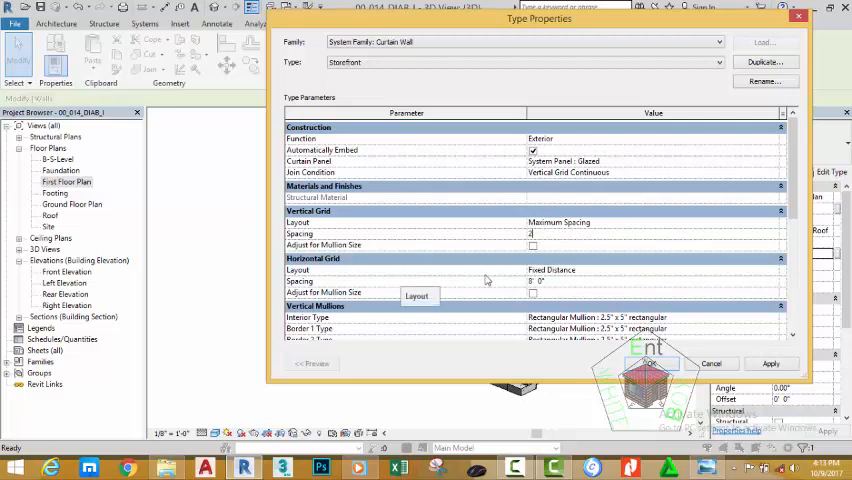
{"action": "mouse_move", "coordinate": [607, 267]}
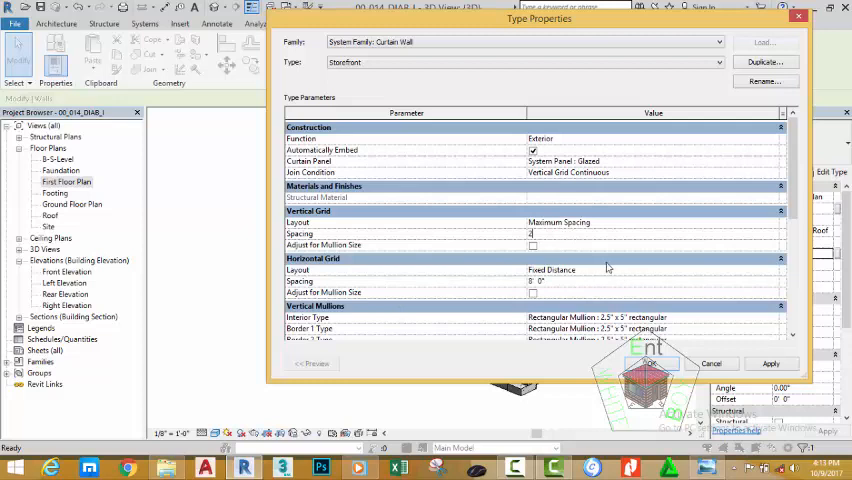
{"action": "left_click", "coordinate": [560, 281]}
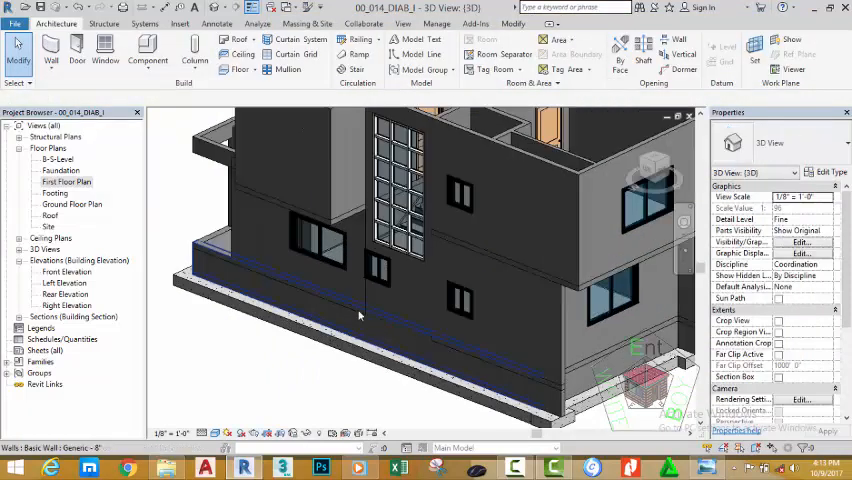
Open the Left Elevation view and zoom to fit the storefront wall
{"action": "left_click_drag", "start_coordinate": [420, 290], "coordinate": [422, 288]}
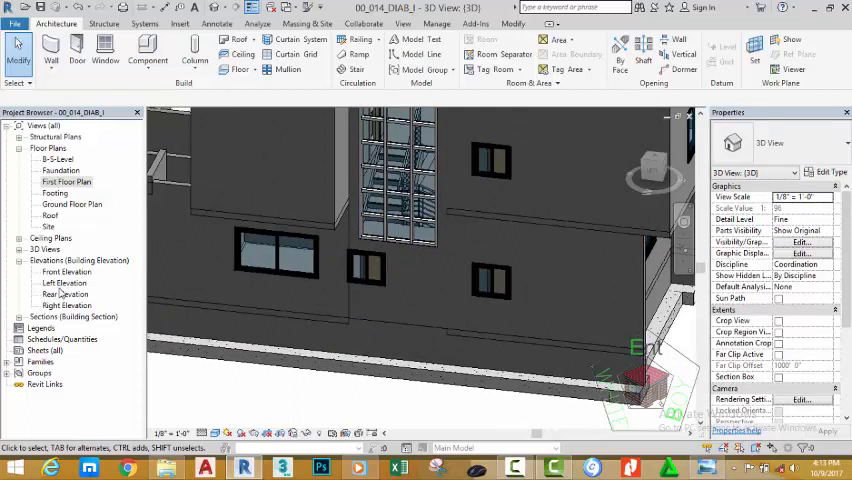
{"action": "double_click", "coordinate": [65, 283]}
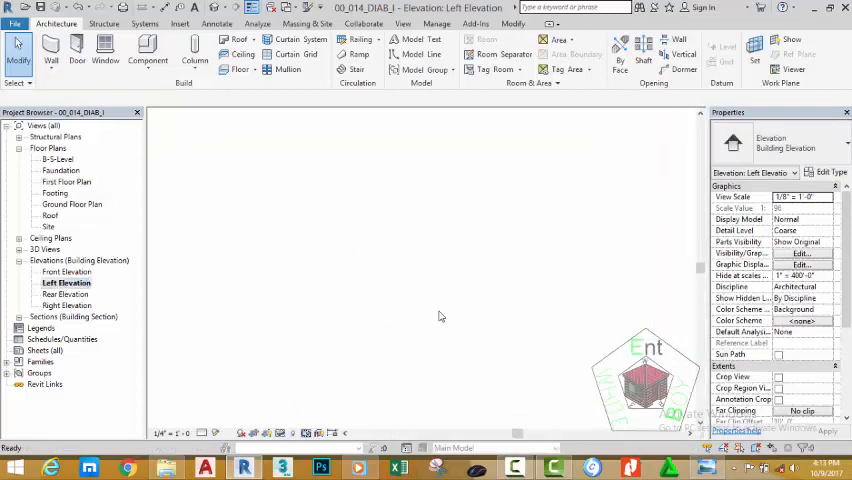
{"action": "double_click", "coordinate": [66, 283]}
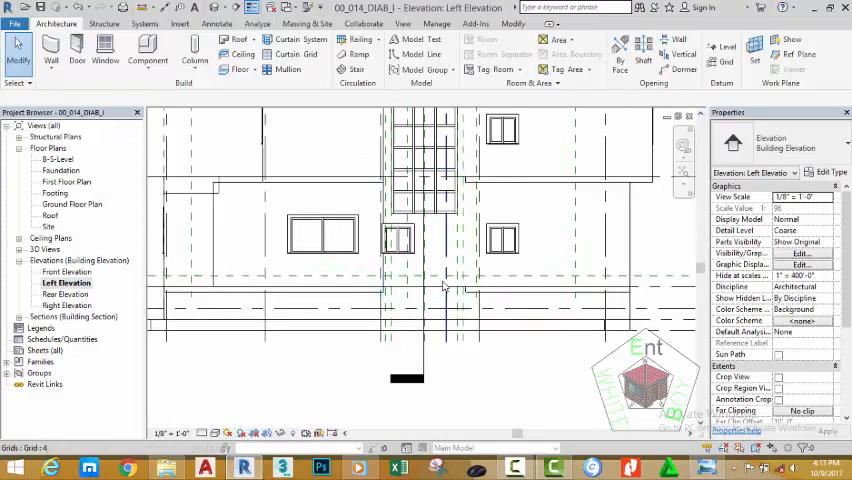